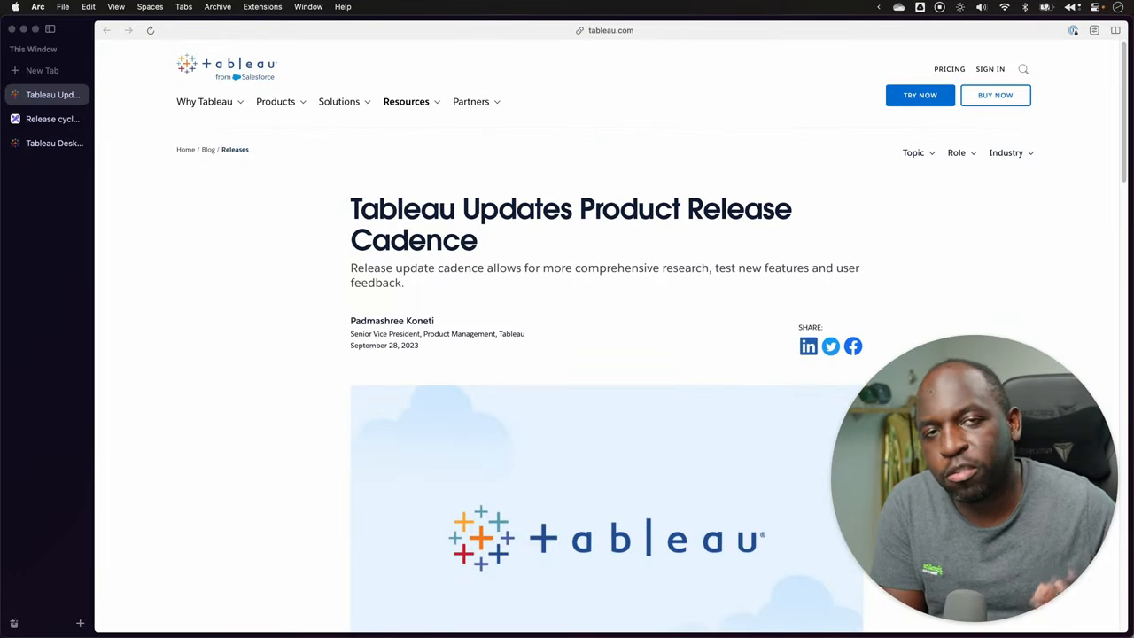
Scroll through the Cloud, Desktop and Server cadence sections, then switch to the Excalidraw Release cycles canvas.
{"action": "scroll", "scroll_direction": "down", "scroll_amount": 3}
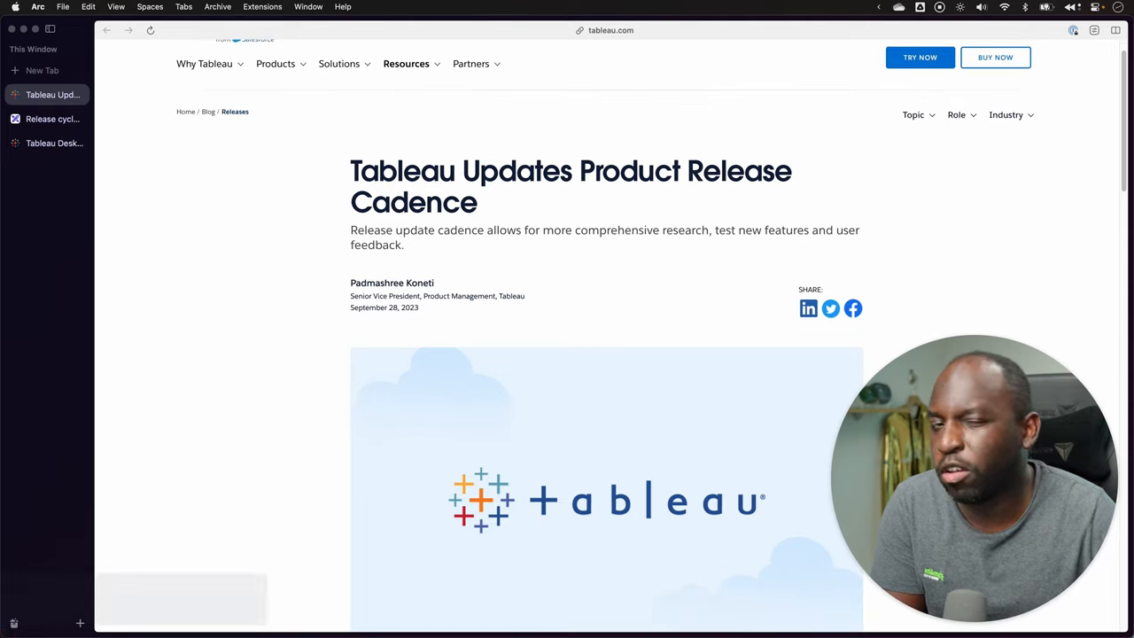
{"action": "scroll", "scroll_direction": "down", "scroll_amount": 3}
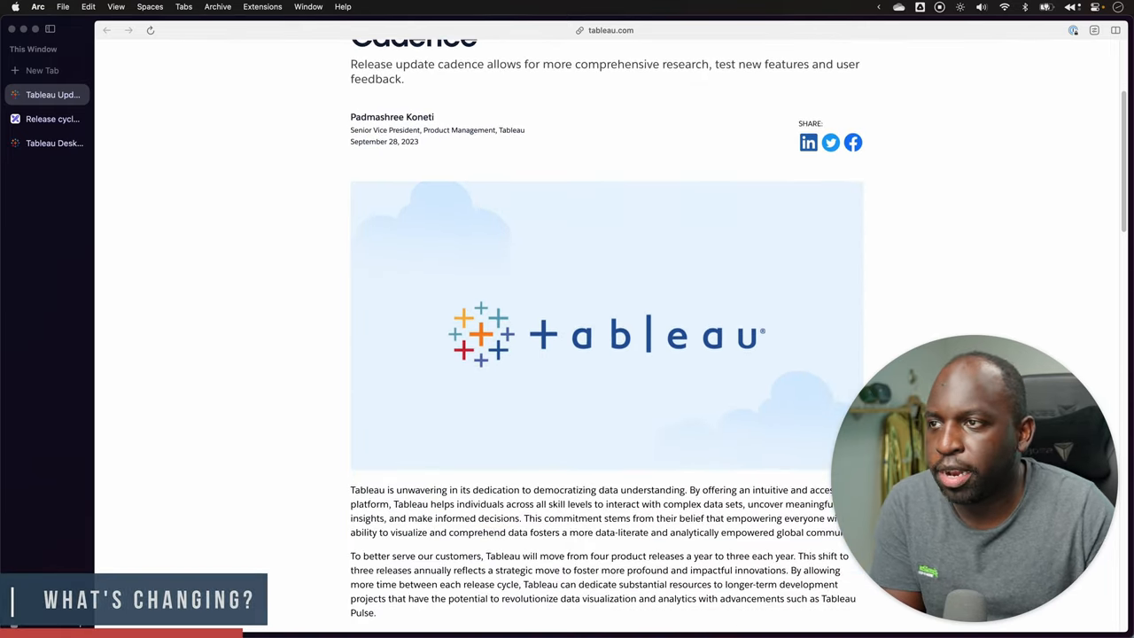
{"action": "scroll", "scroll_direction": "down", "scroll_amount": 3}
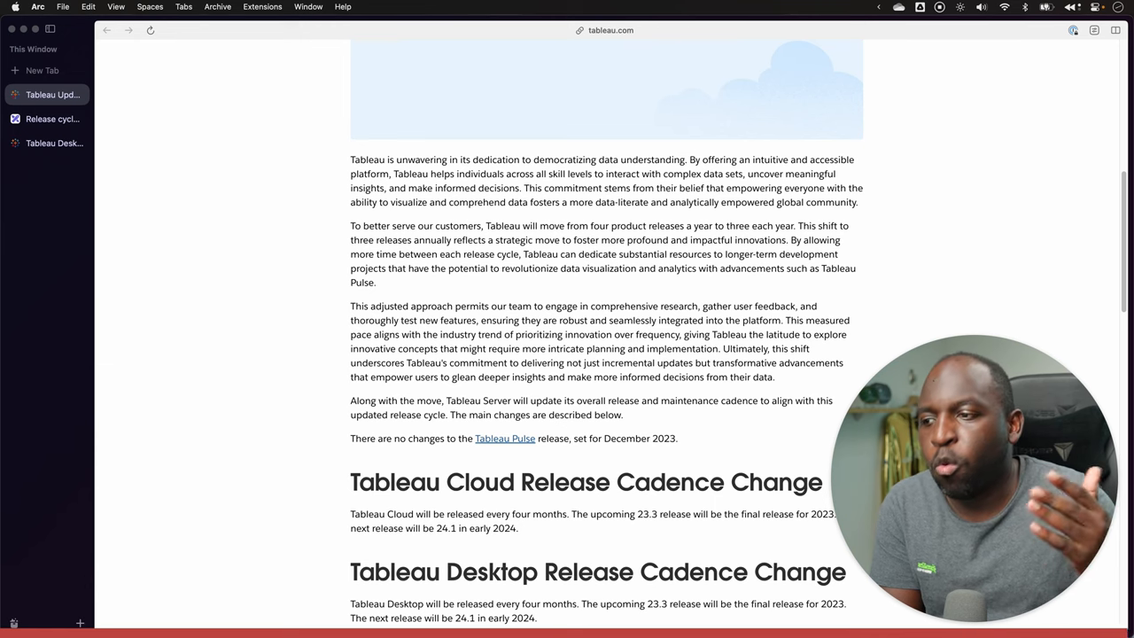
{"action": "scroll", "scroll_direction": "down", "scroll_amount": 3}
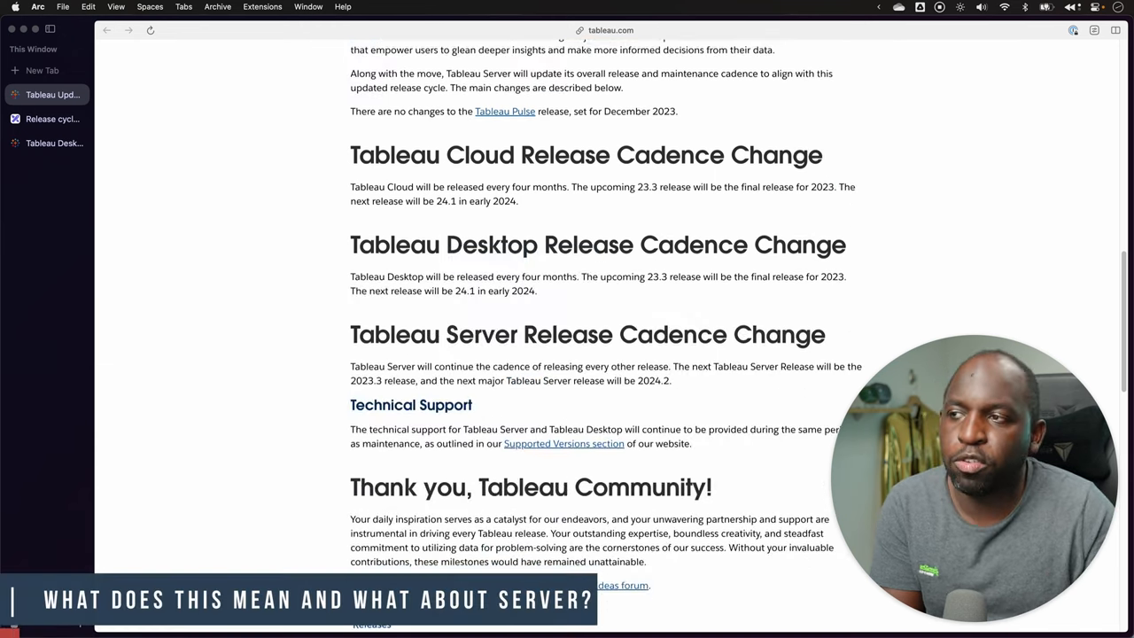
{"action": "scroll", "scroll_direction": "up", "scroll_amount": 3}
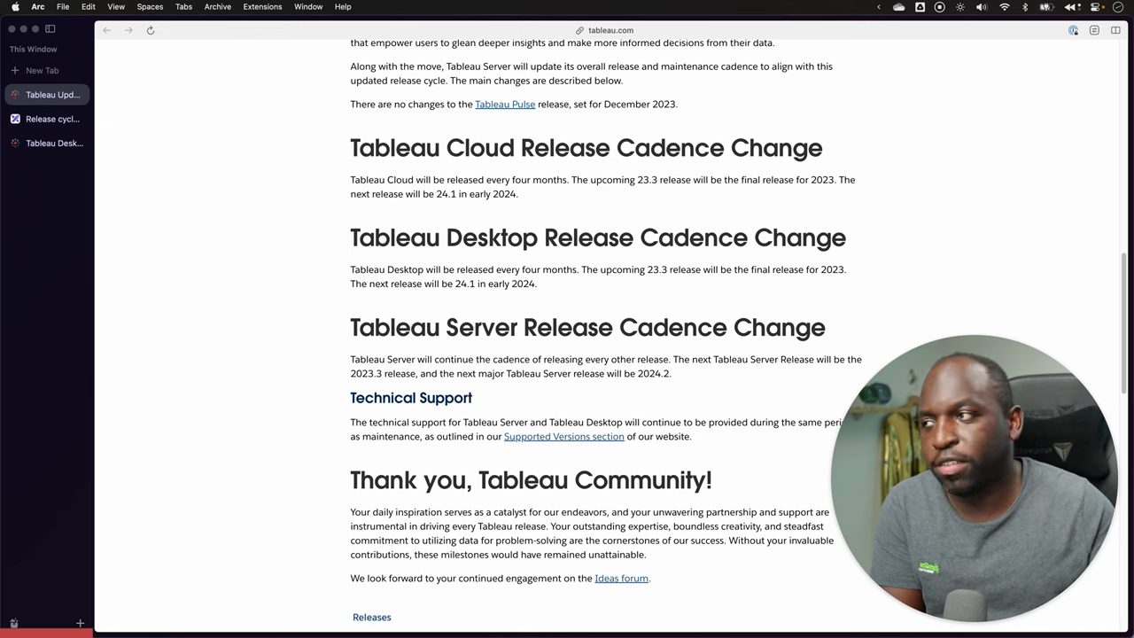
{"action": "left_click", "coordinate": [51, 118]}
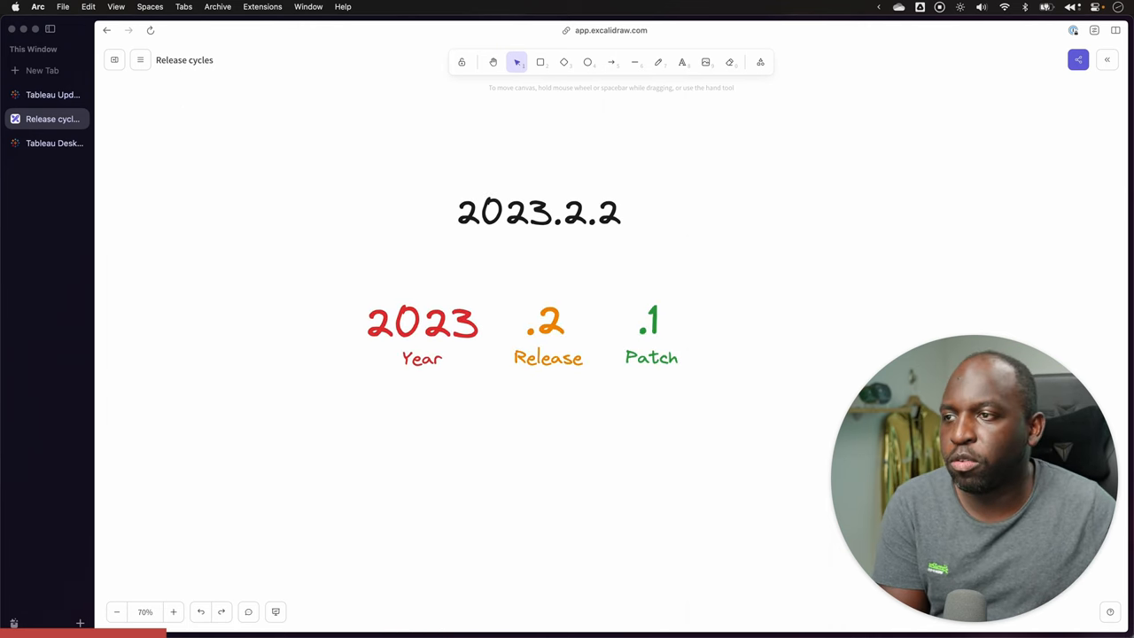
Select the 2023.2.2 version label, then switch to the Tableau Desktop release notes page.
{"action": "left_click", "coordinate": [539, 213]}
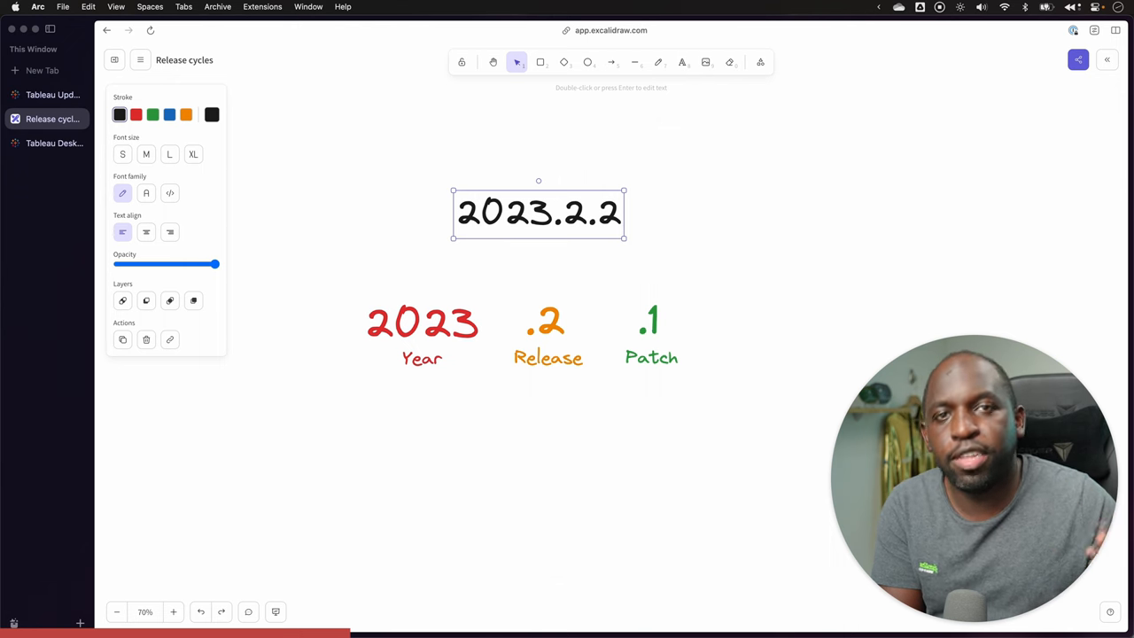
{"action": "left_click", "coordinate": [53, 142]}
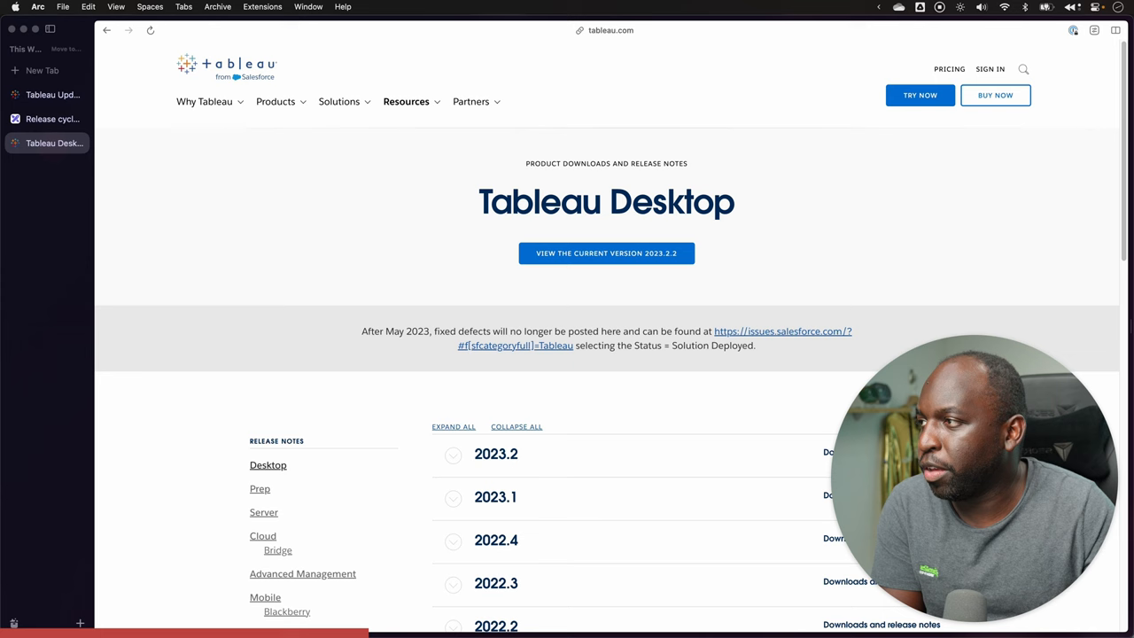
Expand the Desktop 2023.2 and 2021.3 releases to review their patch lists.
{"action": "scroll", "scroll_direction": "down", "scroll_amount": 3}
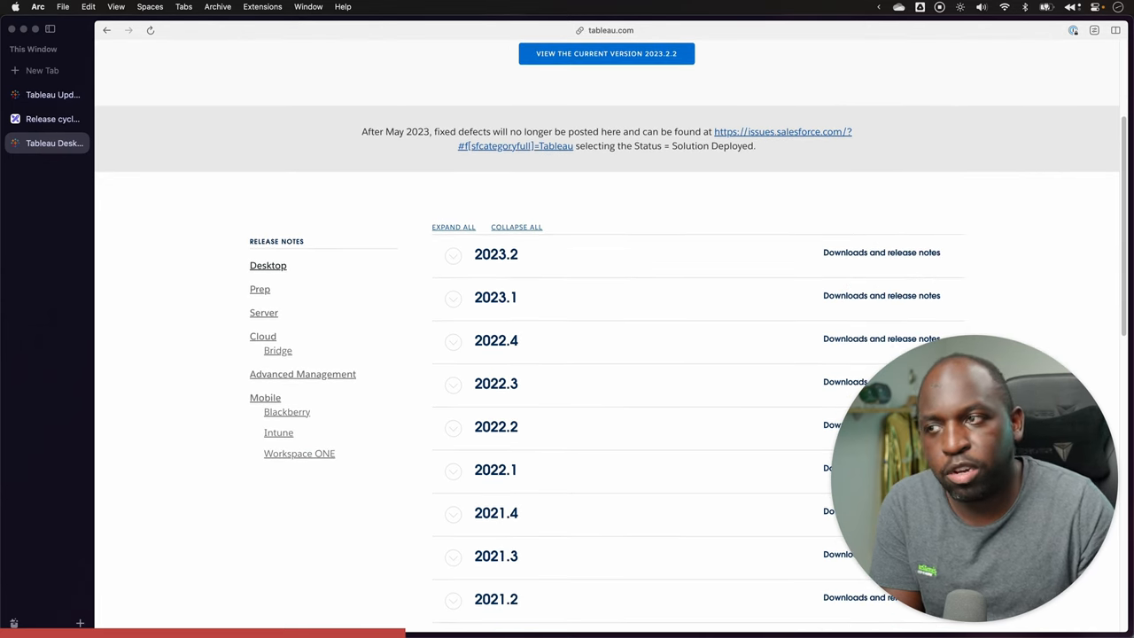
{"action": "left_click", "coordinate": [453, 255]}
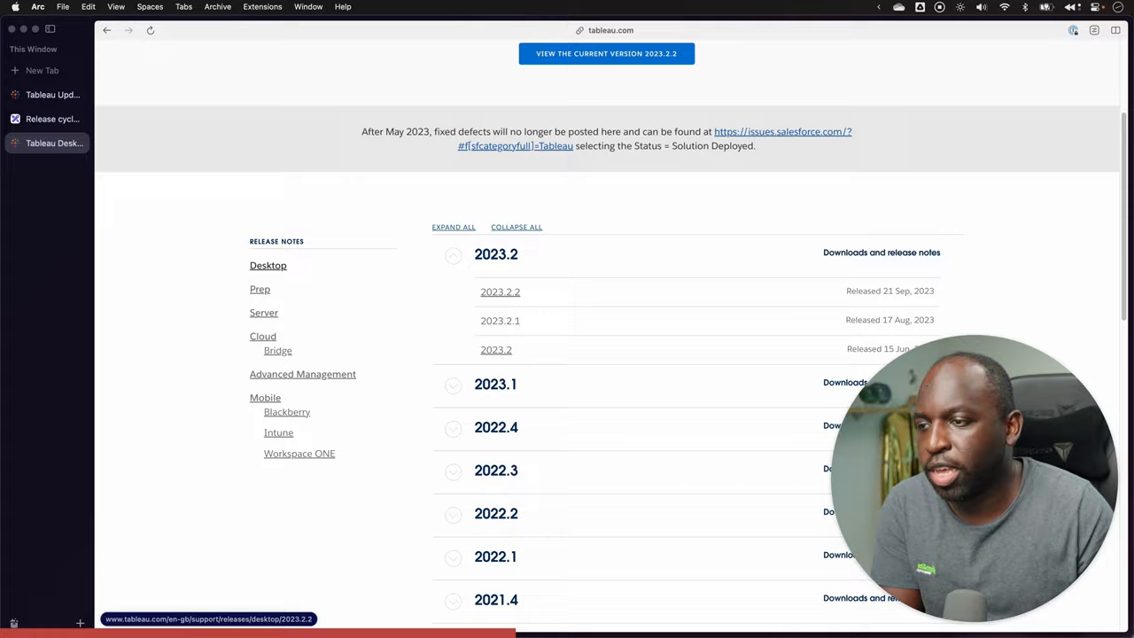
{"action": "scroll", "scroll_direction": "down", "scroll_amount": 3}
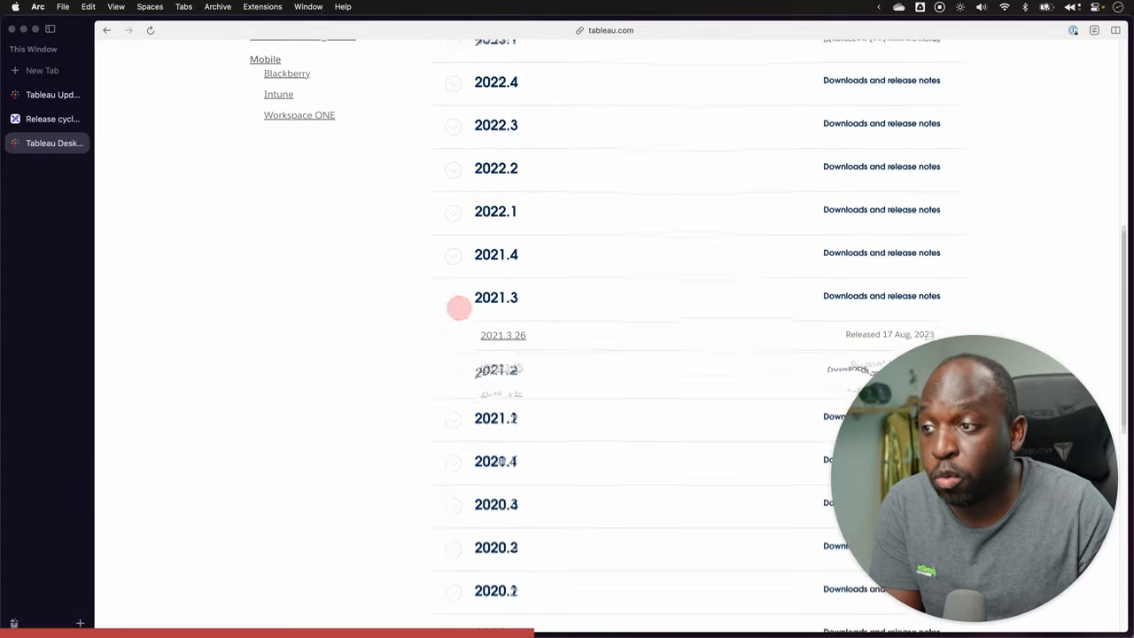
{"action": "left_click", "coordinate": [453, 297]}
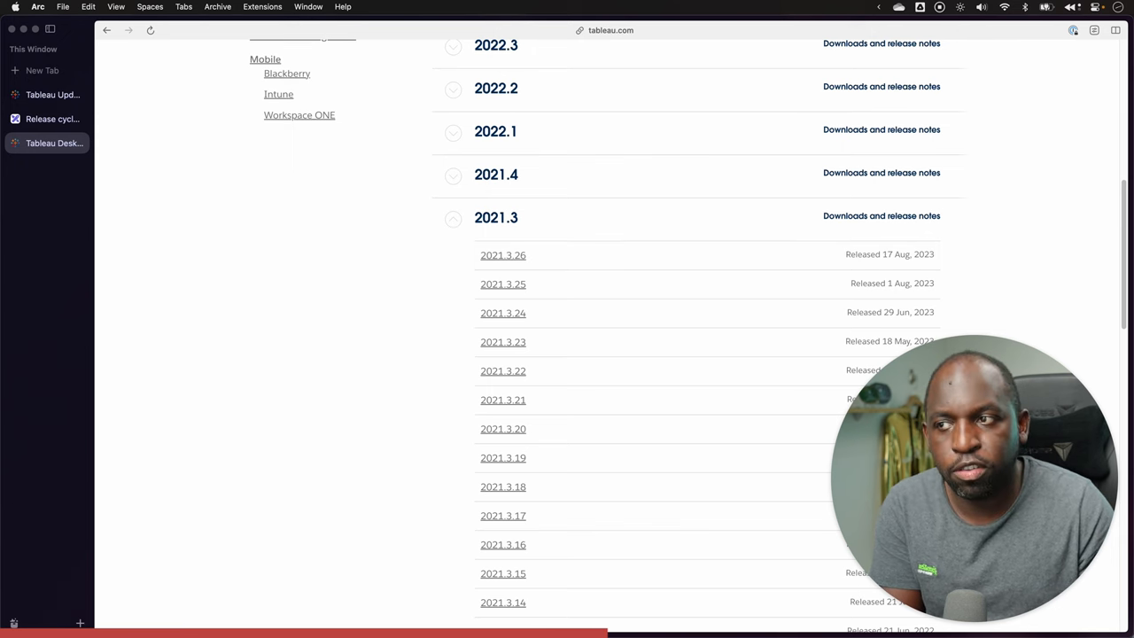
{"action": "scroll", "scroll_direction": "down", "scroll_amount": 3}
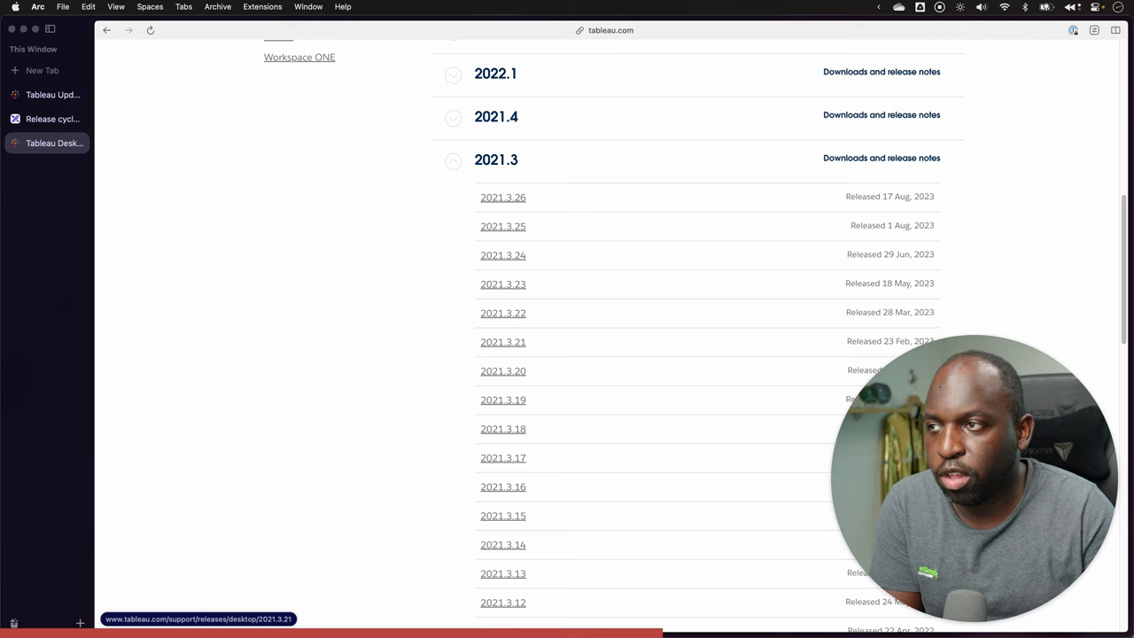
{"action": "scroll", "scroll_direction": "up", "scroll_amount": 3}
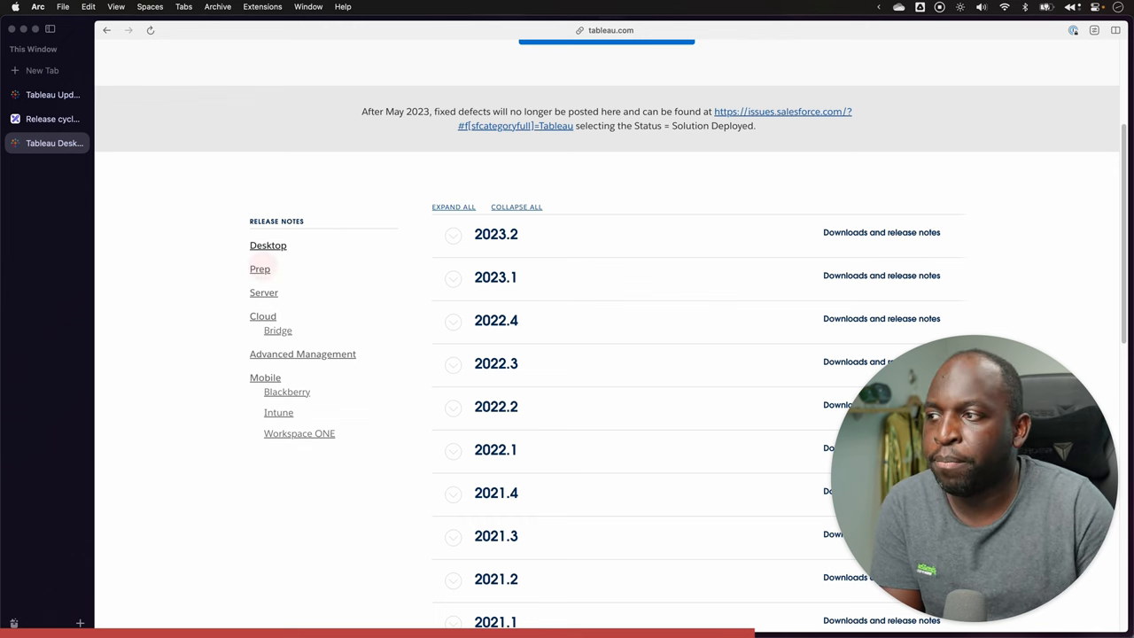
{"action": "scroll", "scroll_direction": "up", "scroll_amount": 3}
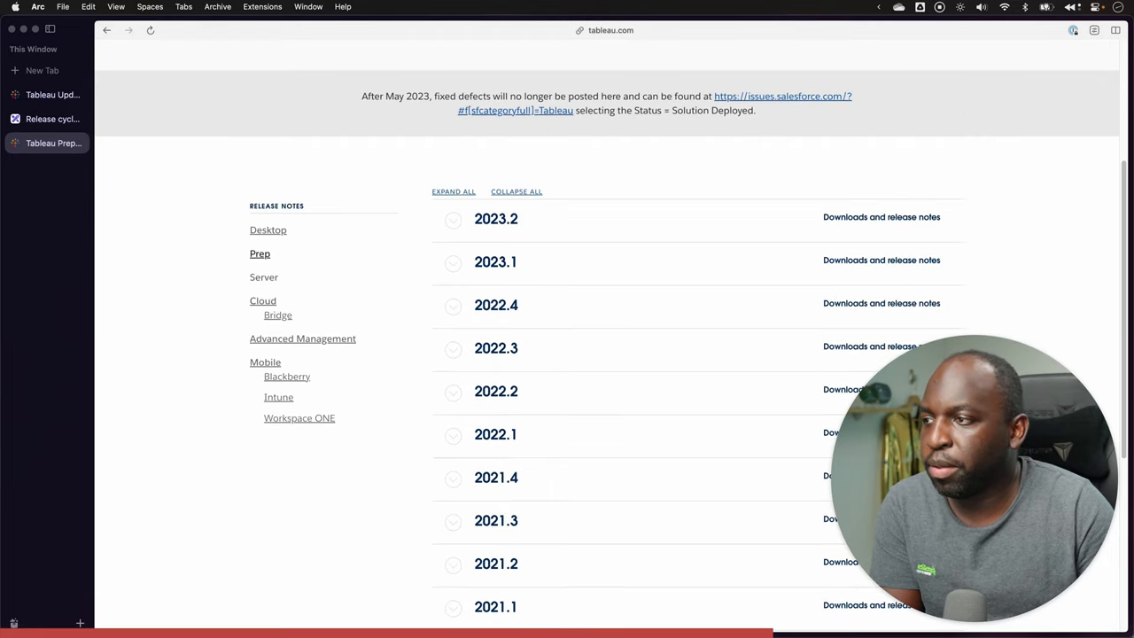
Expand Tableau Server 2022.3 to its point releases, then return to the Release cycles canvas.
{"action": "left_click", "coordinate": [262, 277]}
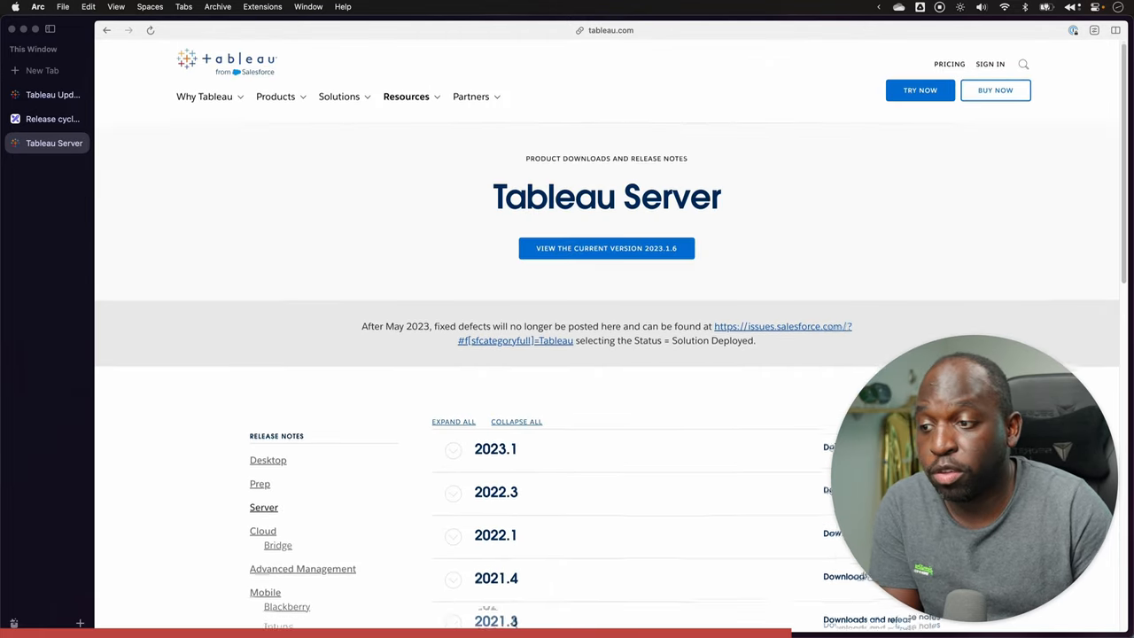
{"action": "scroll", "scroll_direction": "down", "scroll_amount": 3}
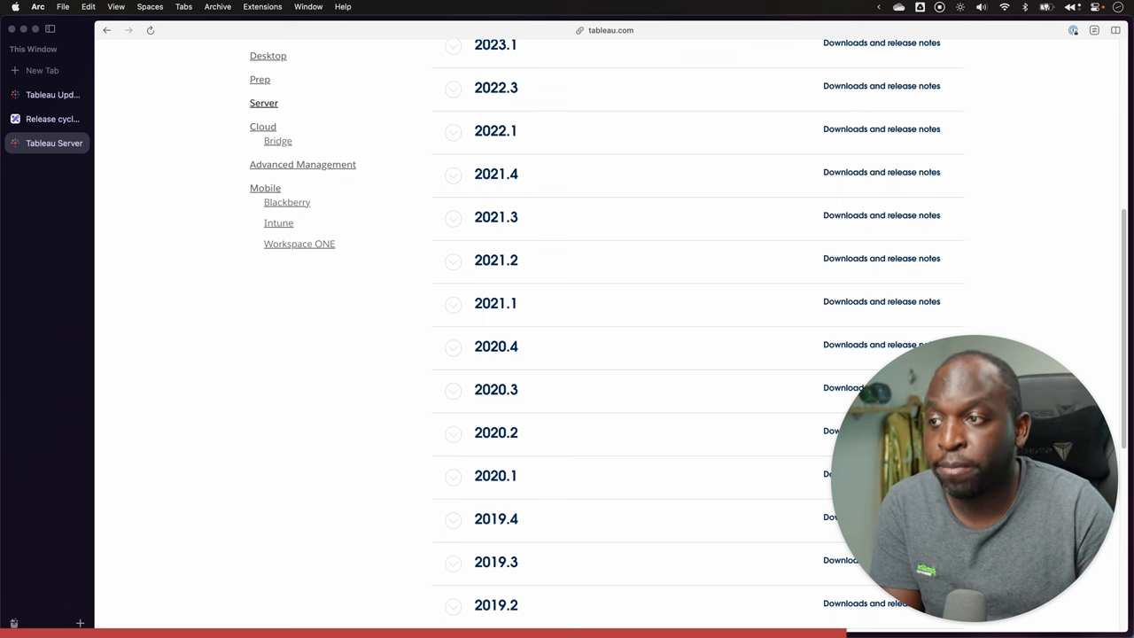
{"action": "scroll", "scroll_direction": "up", "scroll_amount": 3}
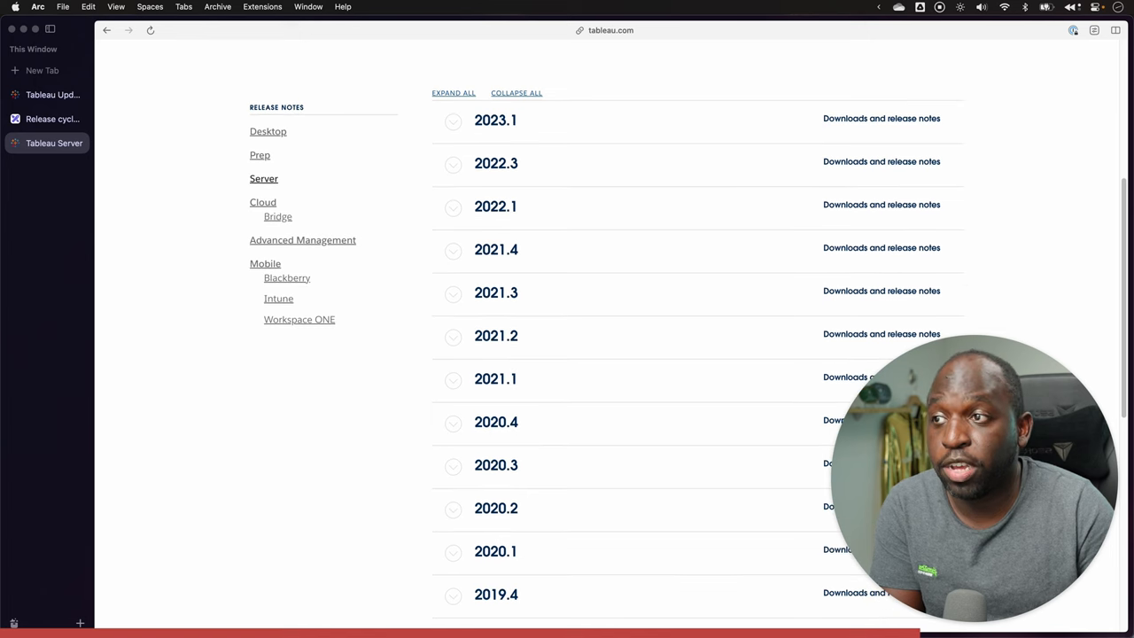
{"action": "scroll", "scroll_direction": "up", "scroll_amount": 3}
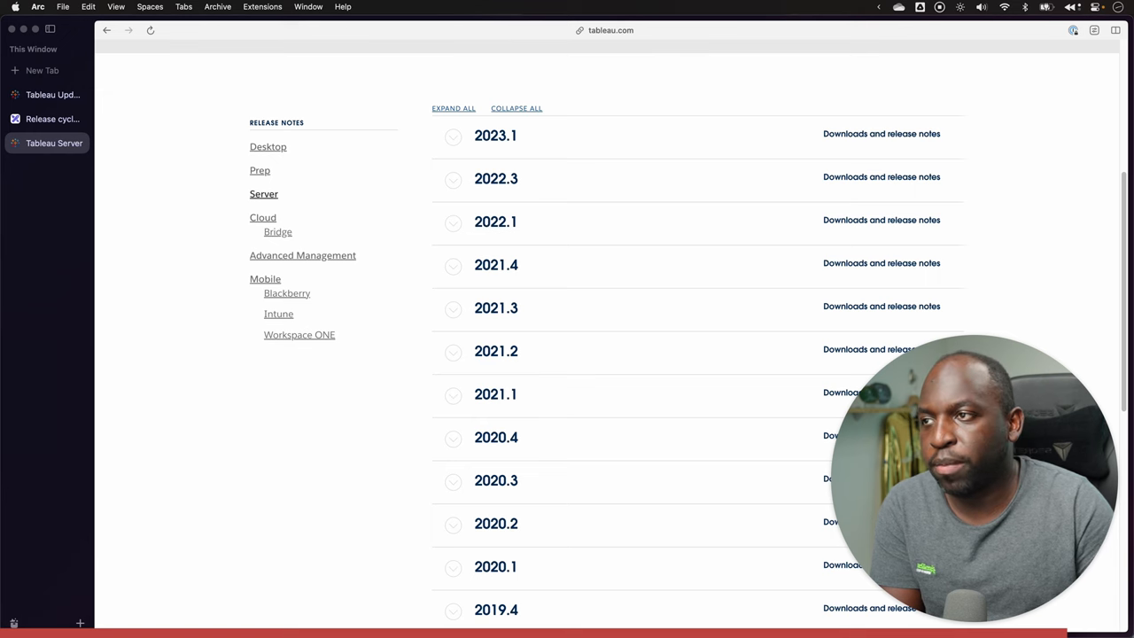
{"action": "left_click", "coordinate": [454, 177]}
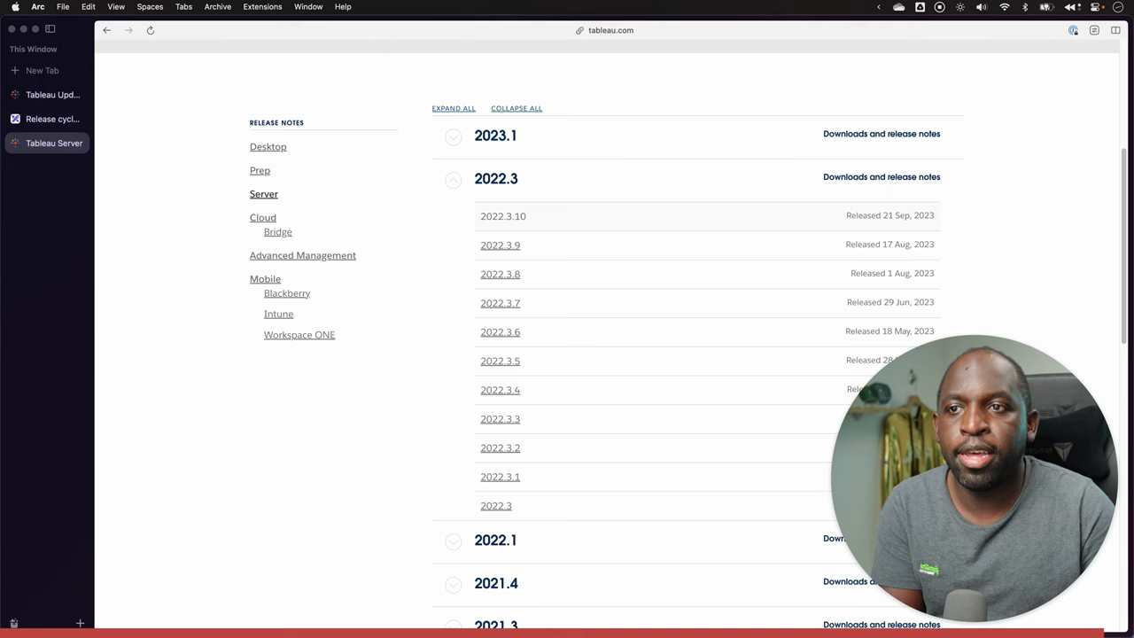
{"action": "left_click", "coordinate": [52, 119]}
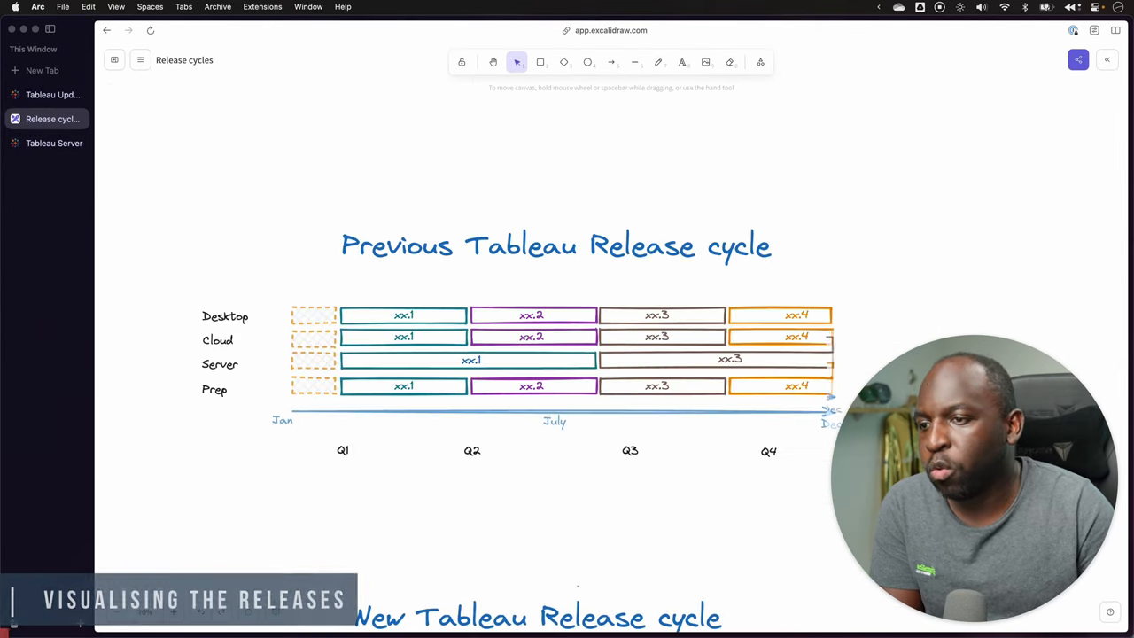
Hide the Arc sidebar so the Previous Tableau Release cycle diagram fills the window.
{"action": "scroll", "scroll_direction": "up", "scroll_amount": 3}
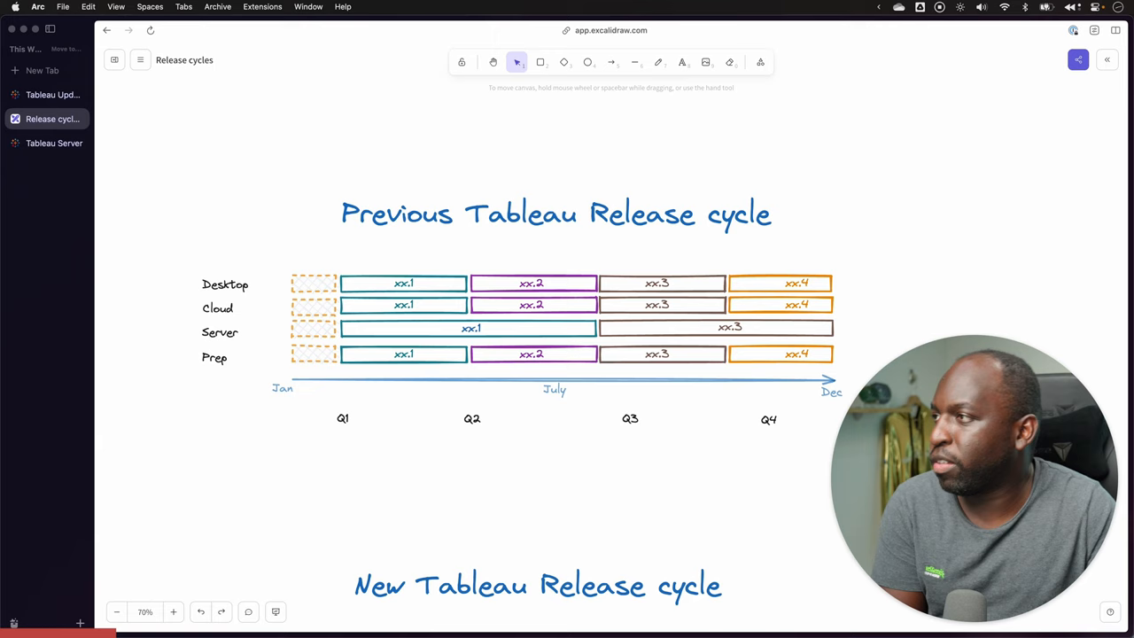
{"action": "left_click", "coordinate": [50, 28]}
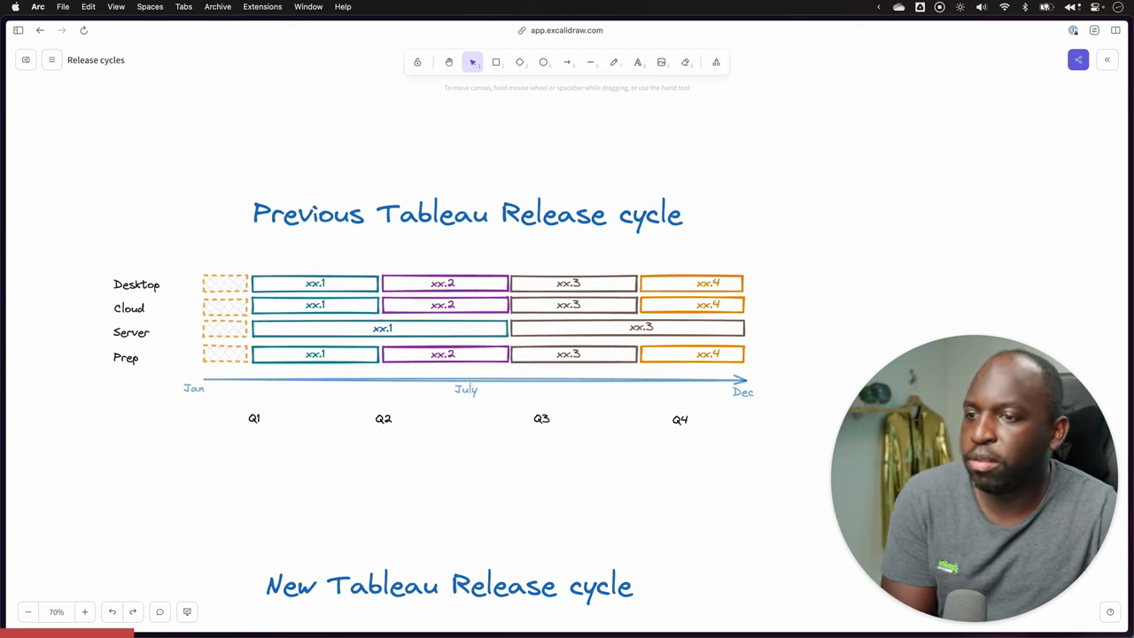
{"action": "scroll", "scroll_direction": "down", "scroll_amount": 3}
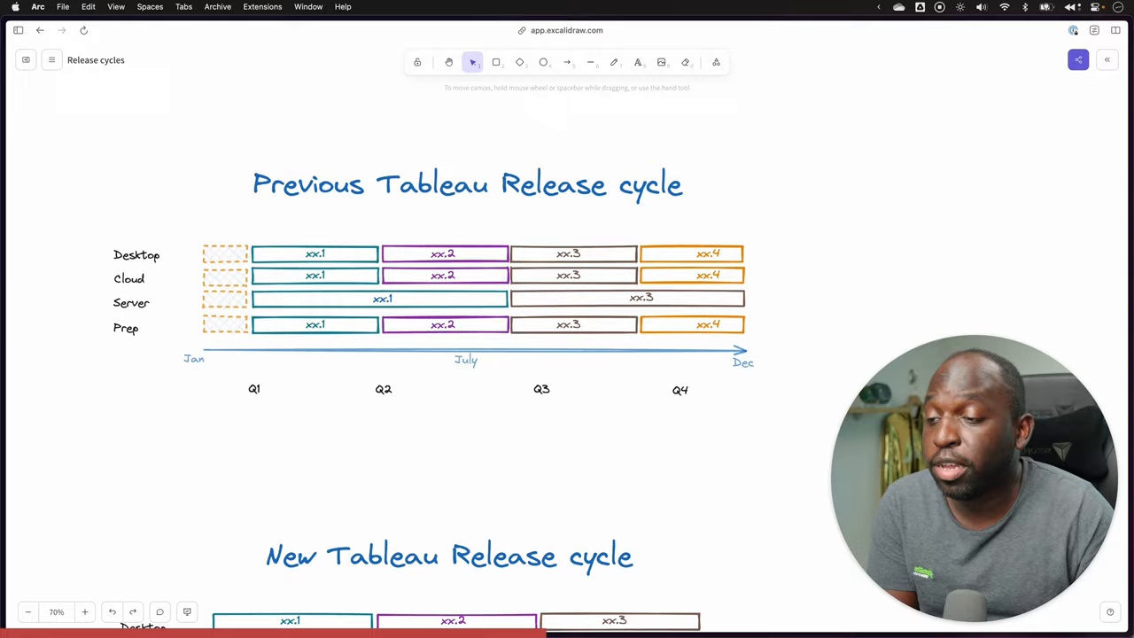
Zoom the New Tableau Release cycle out to 60%, then return to the cadence blog post.
{"action": "scroll", "scroll_direction": "down", "scroll_amount": 3}
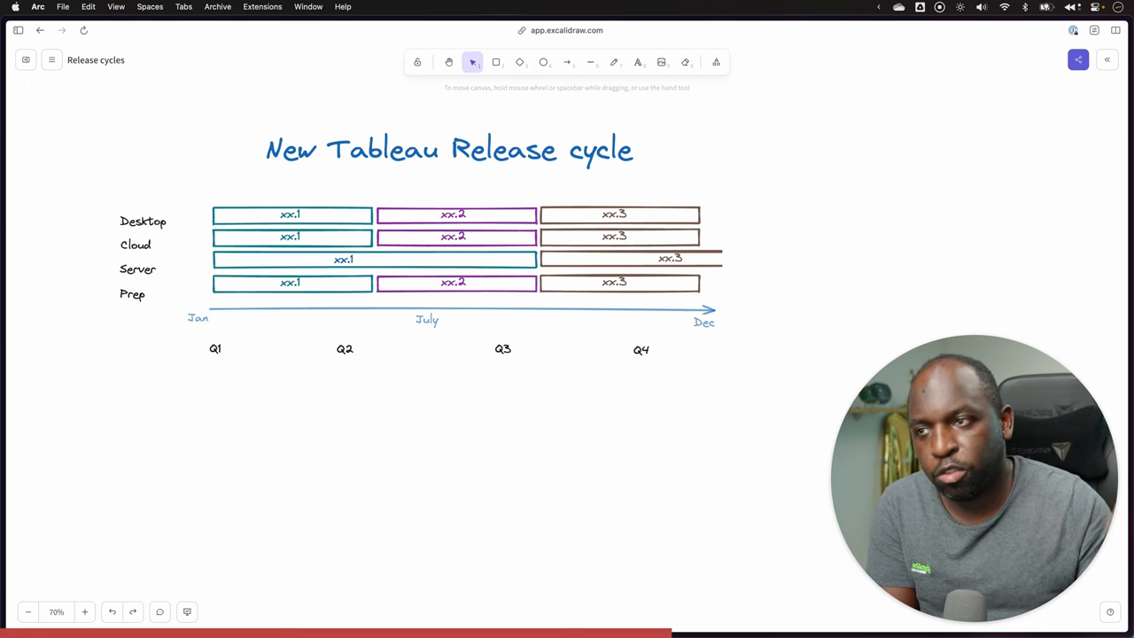
{"action": "scroll", "scroll_direction": "up", "scroll_amount": 3}
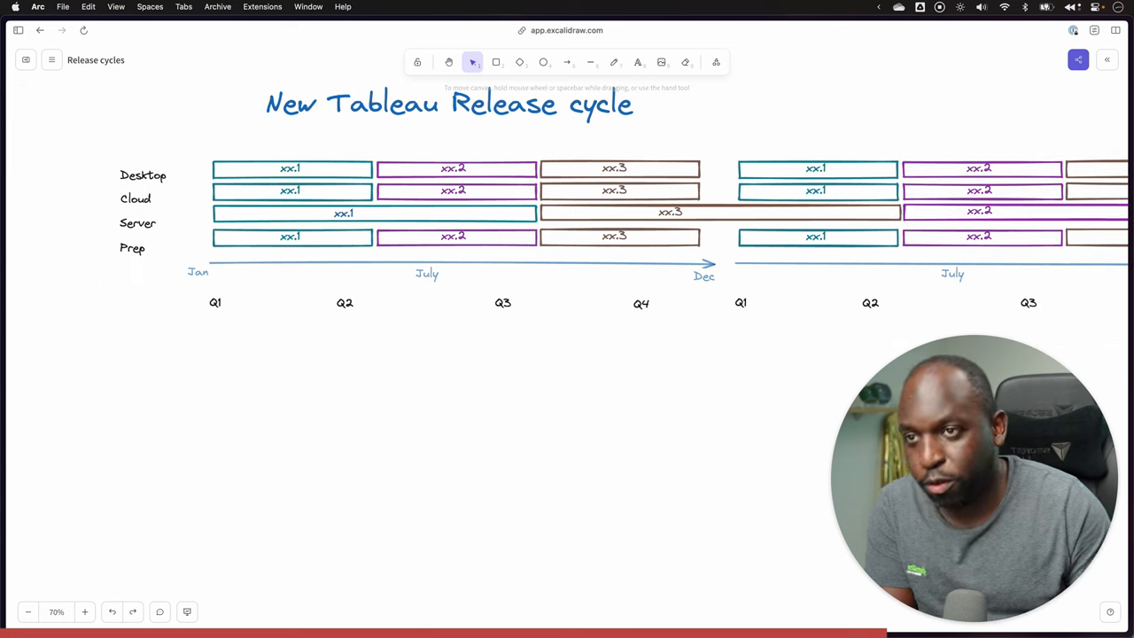
{"action": "left_click", "coordinate": [28, 611]}
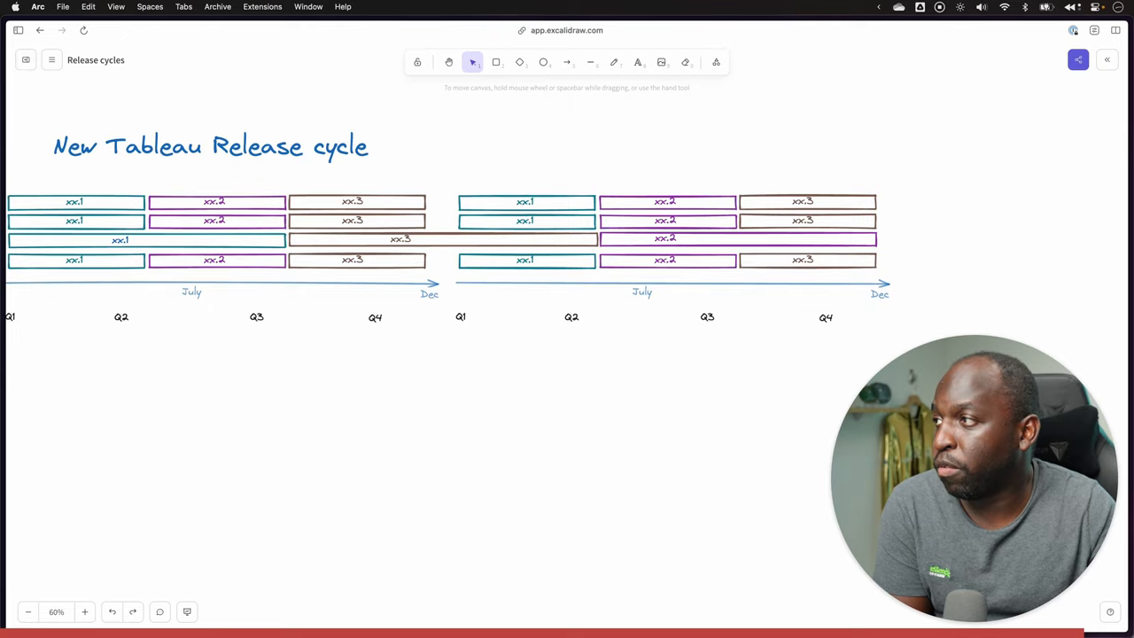
{"action": "left_click", "coordinate": [42, 94]}
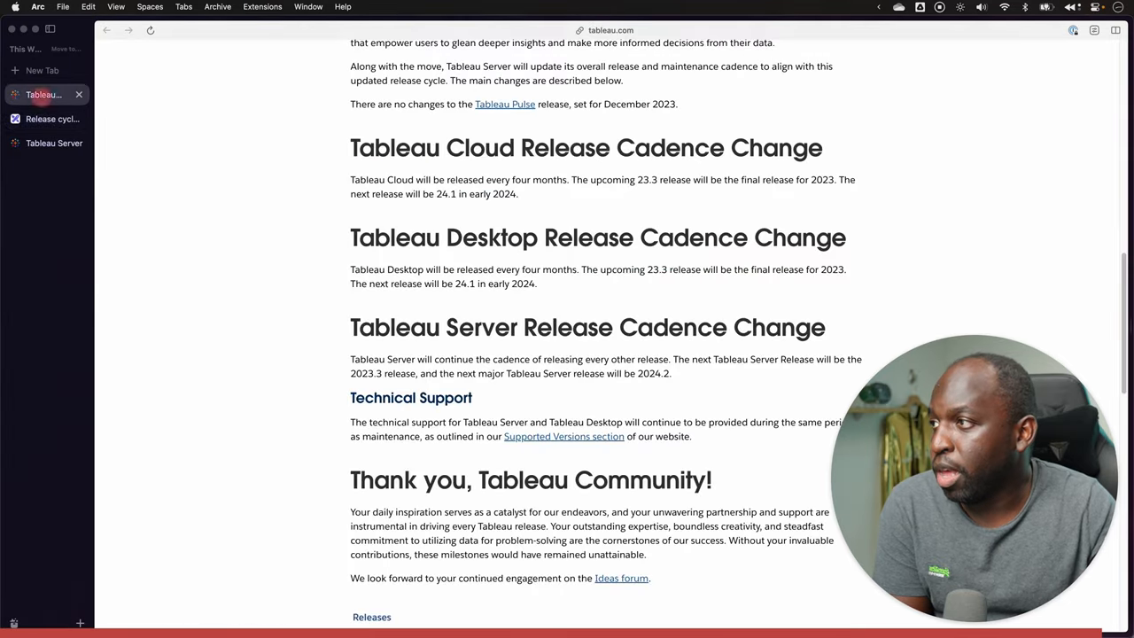
Scroll back to the blog post's introduction, then return to the two-year release cycle diagram.
{"action": "scroll", "scroll_direction": "up", "scroll_amount": 3}
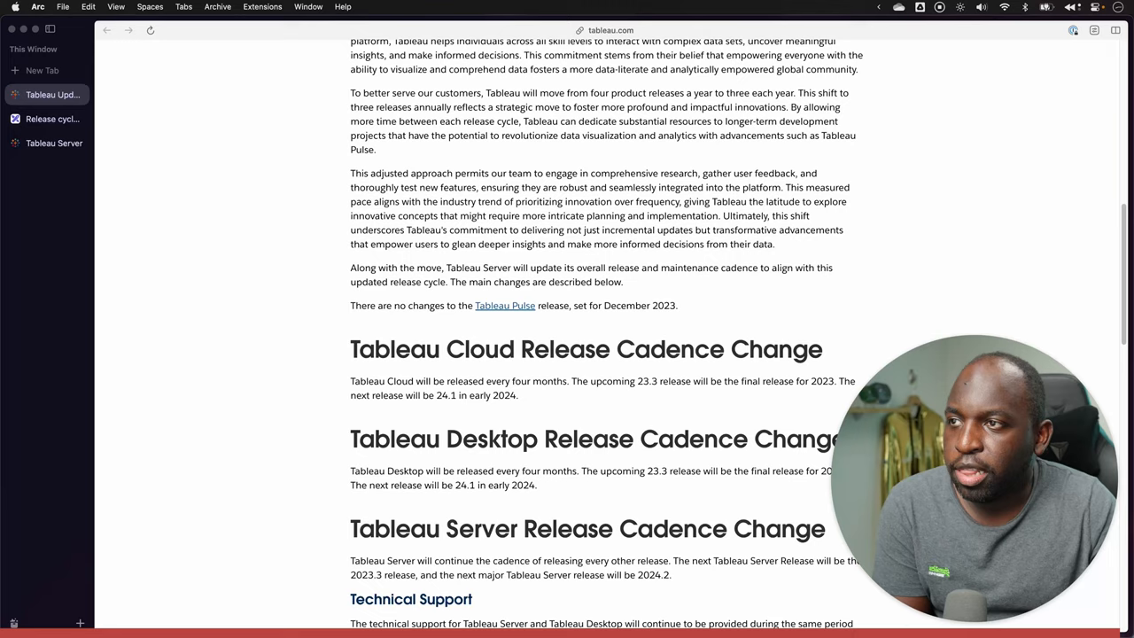
{"action": "scroll", "scroll_direction": "up", "scroll_amount": 3}
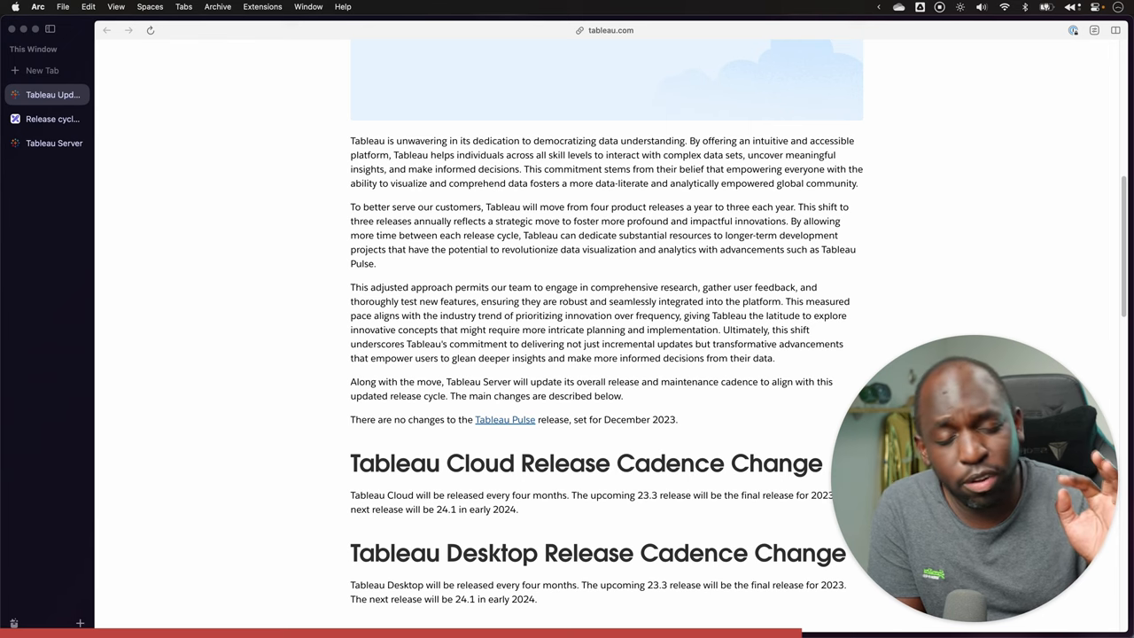
{"action": "left_click", "coordinate": [53, 119]}
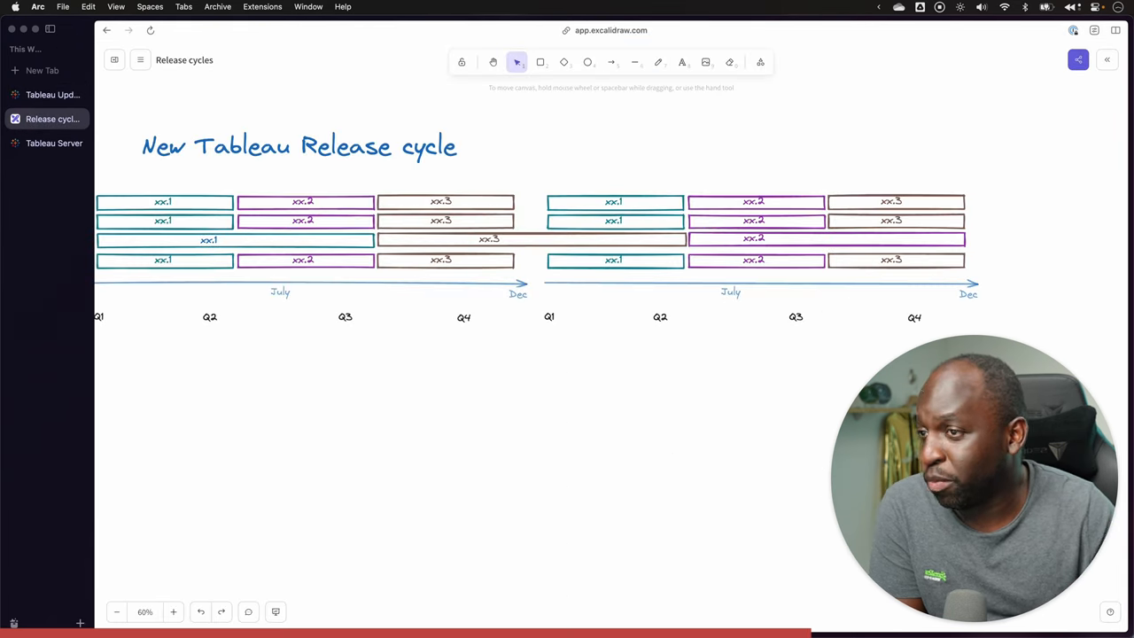